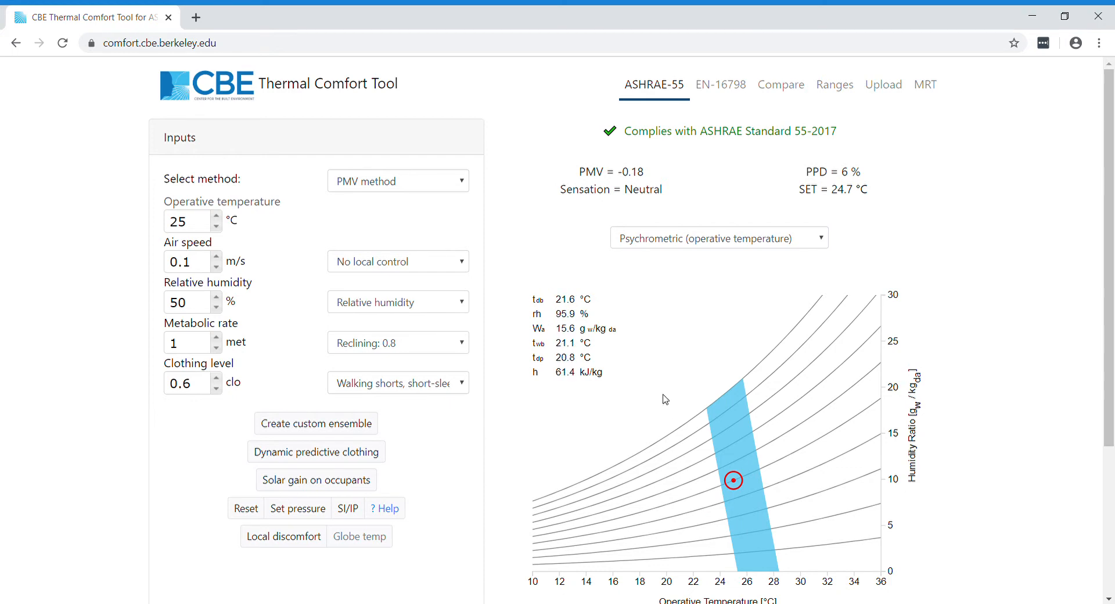
{"action": "mouse_move", "coordinate": [669, 100]}
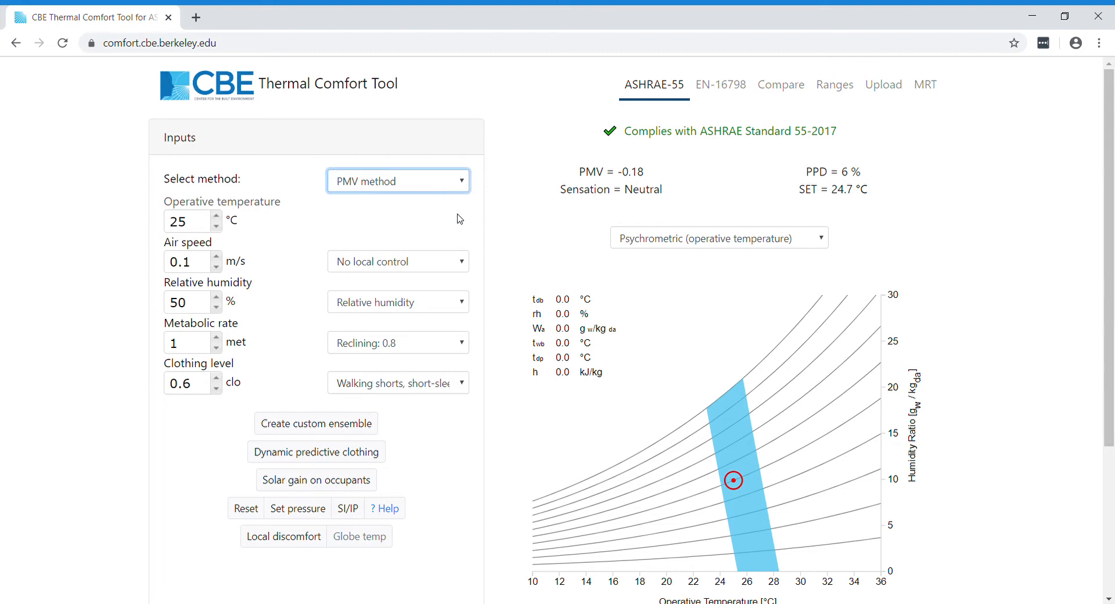
Step: Choose the Adaptive method so the ASHRAE-55 adaptive chart and limits appear
{"action": "left_click", "coordinate": [397, 181]}
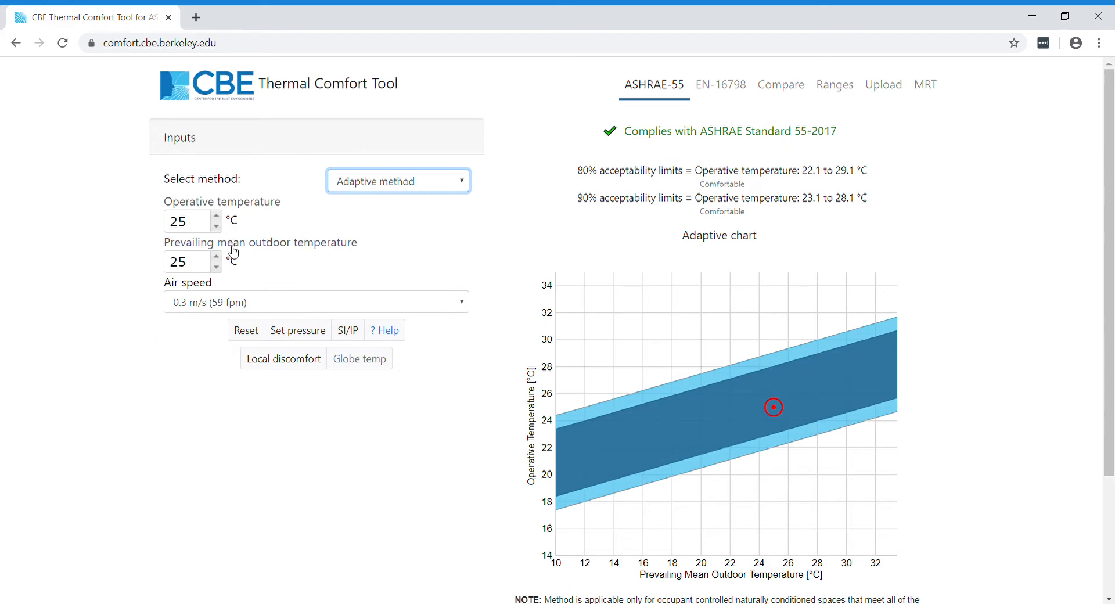
{"action": "mouse_move", "coordinate": [226, 288]}
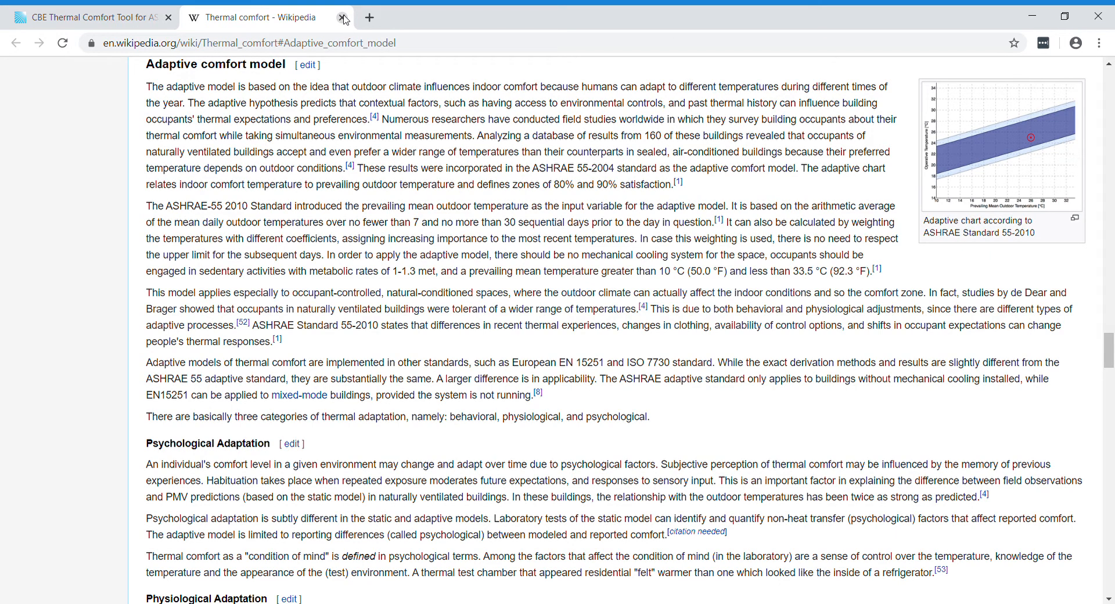
Step: Close the Wikipedia Thermal comfort tab, returning to the comfort tool
{"action": "left_click", "coordinate": [343, 16]}
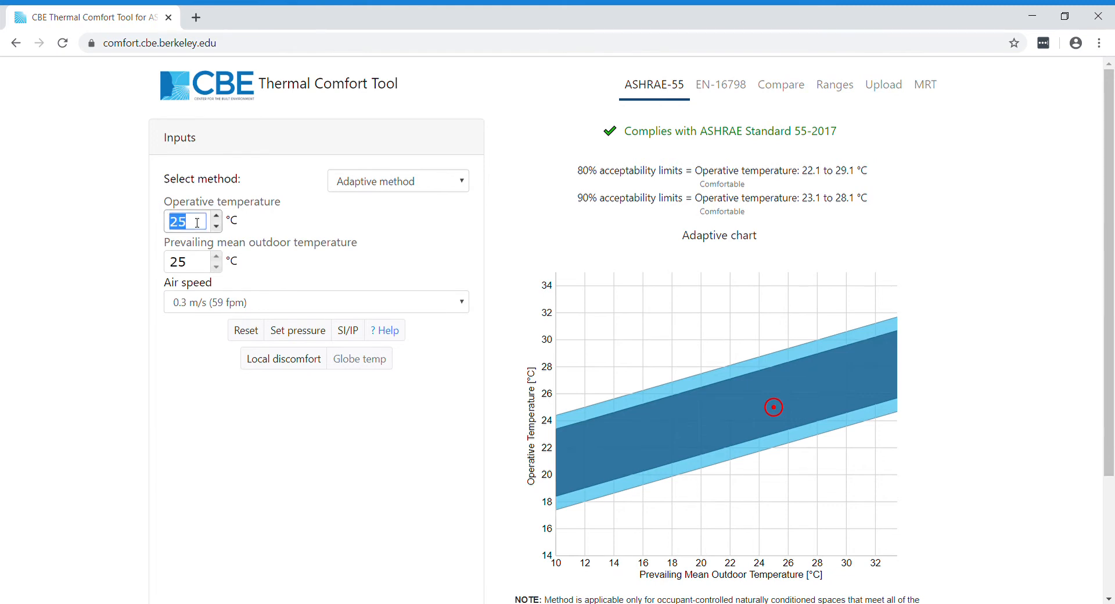
Step: Raise the operative temperature from 25 to 27 °C, keeping the point inside the band
{"action": "left_click", "coordinate": [216, 217]}
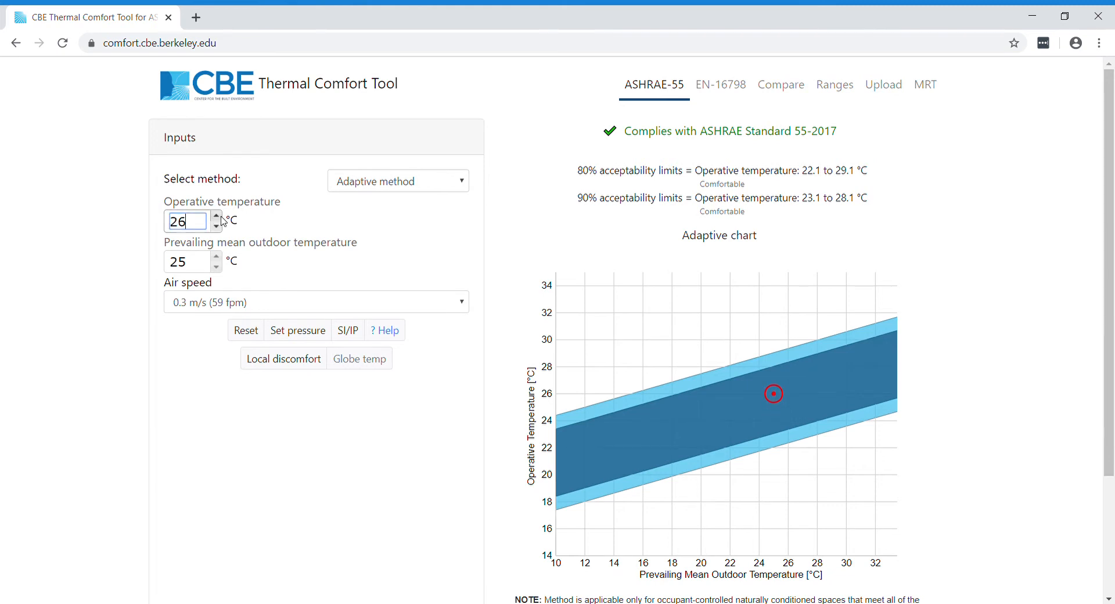
{"action": "left_click", "coordinate": [217, 215]}
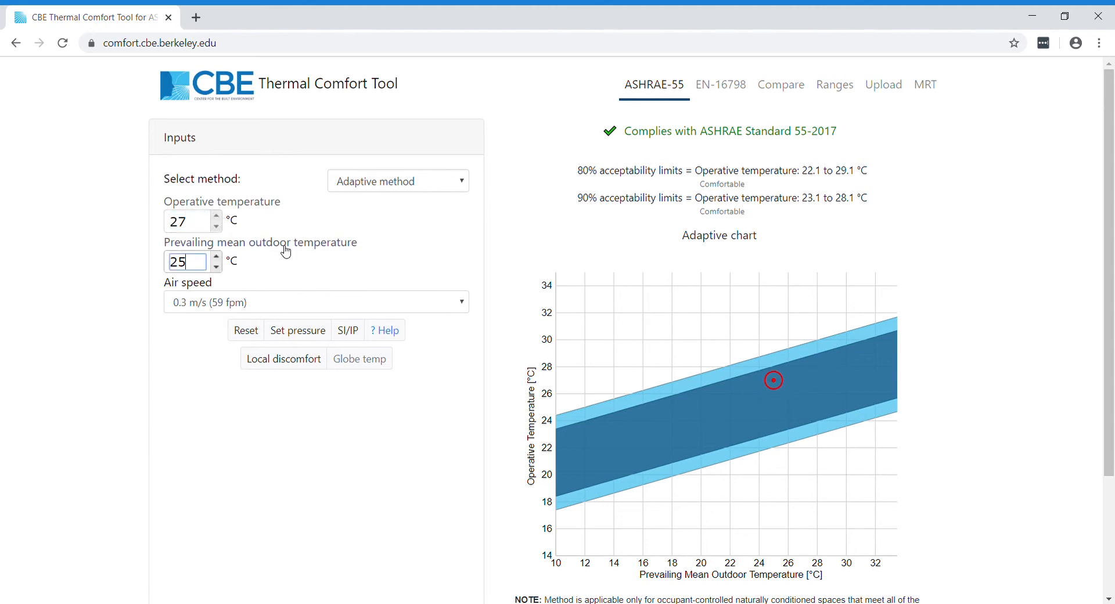
{"action": "mouse_move", "coordinate": [524, 304]}
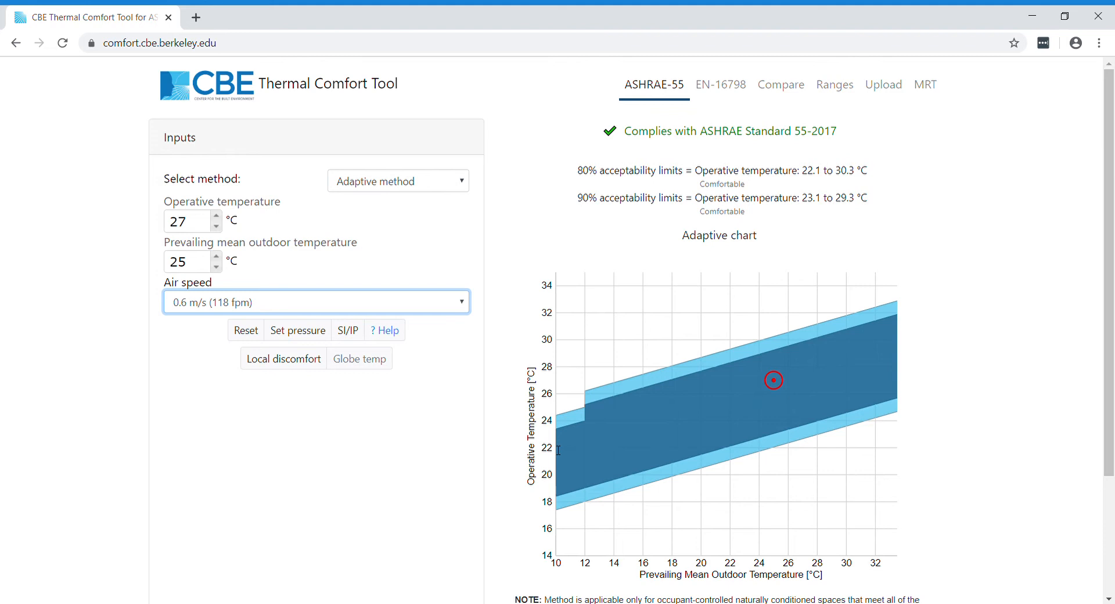
{"action": "mouse_move", "coordinate": [625, 403]}
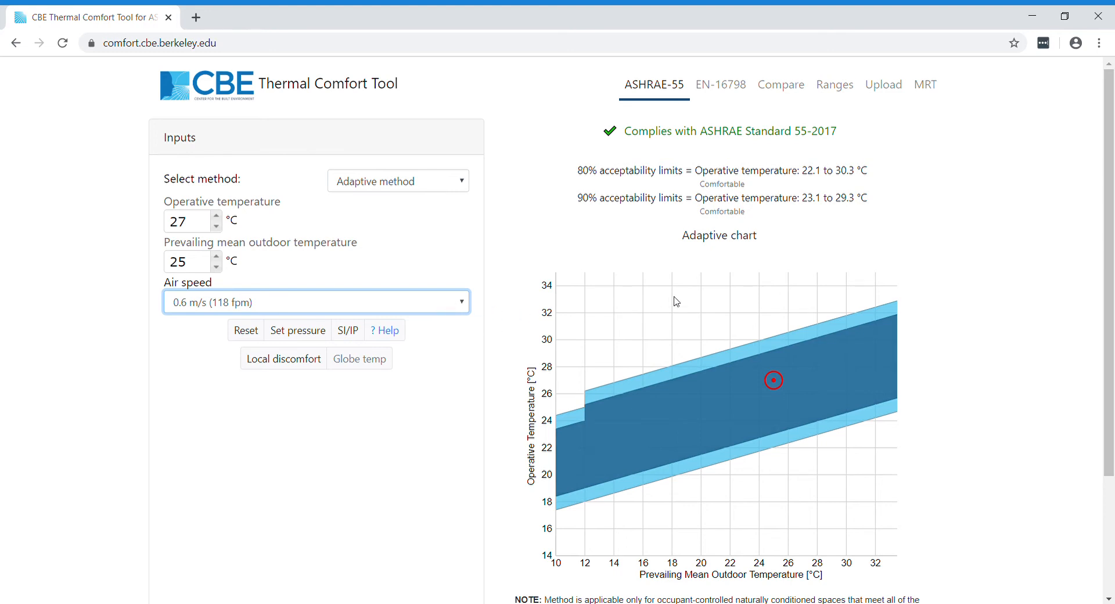
{"action": "mouse_move", "coordinate": [655, 211]}
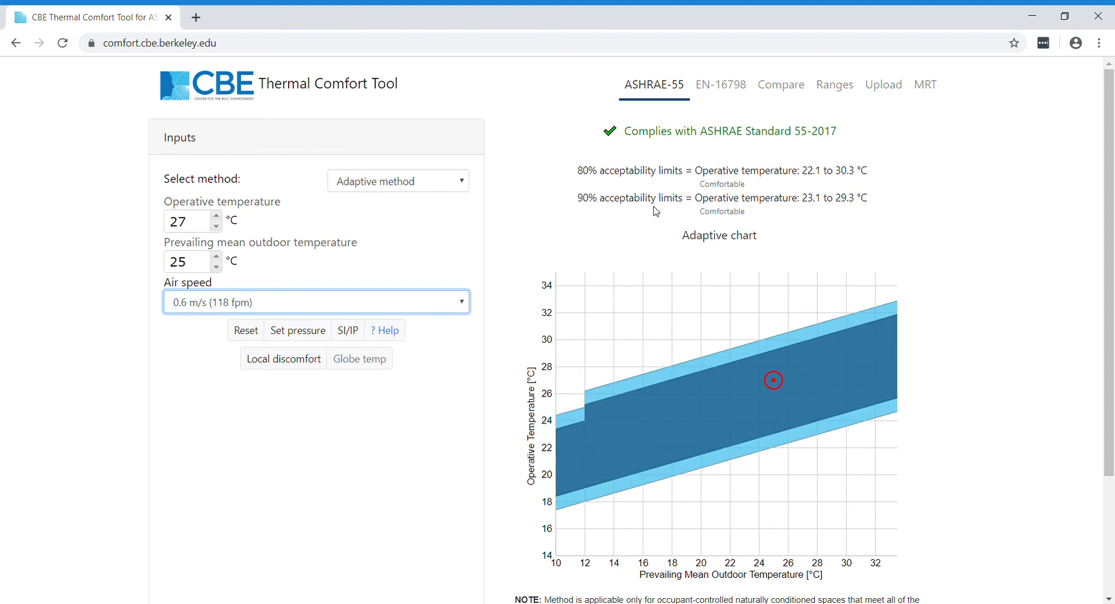
{"action": "mouse_move", "coordinate": [613, 141]}
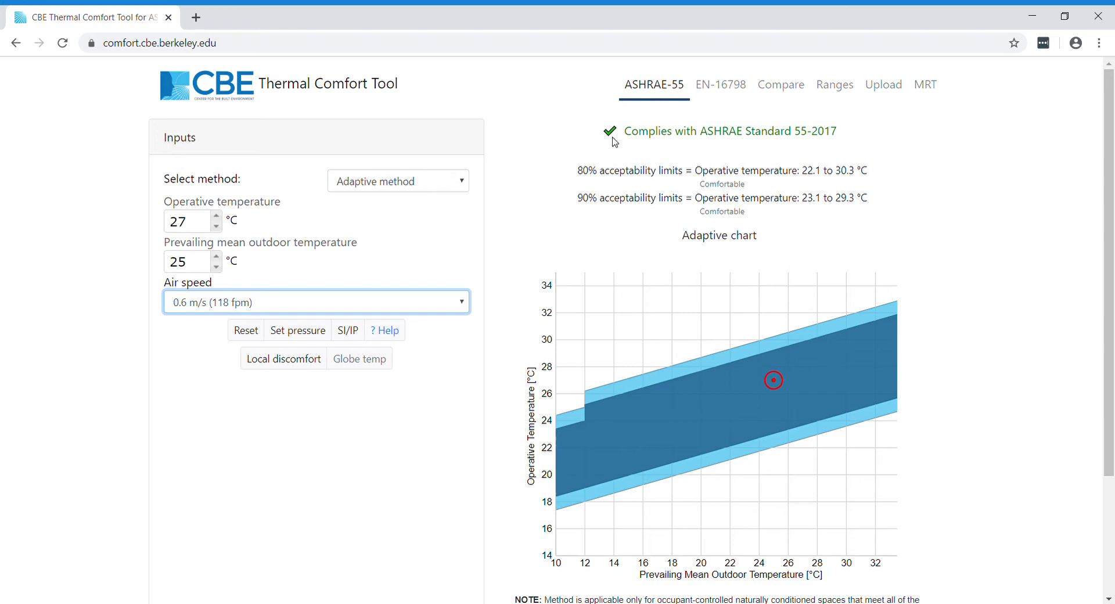
{"action": "mouse_move", "coordinate": [774, 392]}
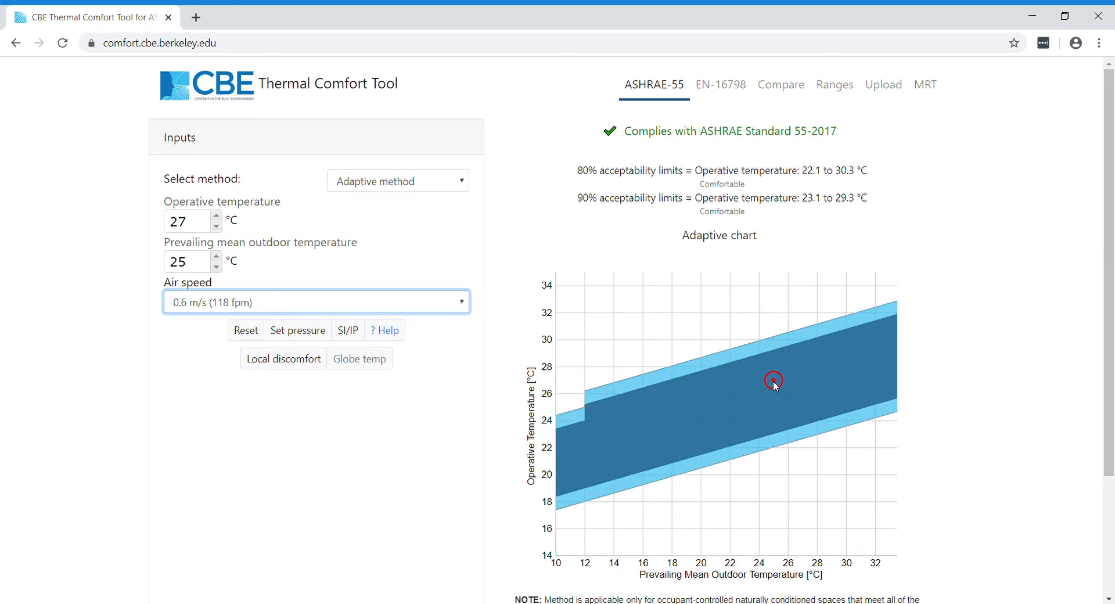
{"action": "mouse_move", "coordinate": [767, 300]}
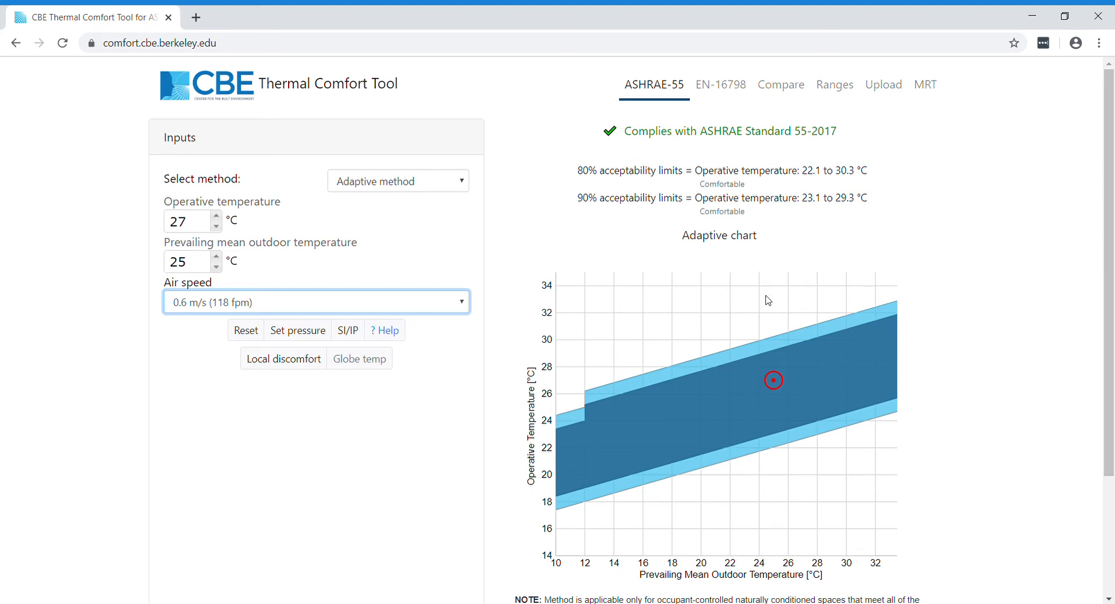
{"action": "mouse_move", "coordinate": [637, 185]}
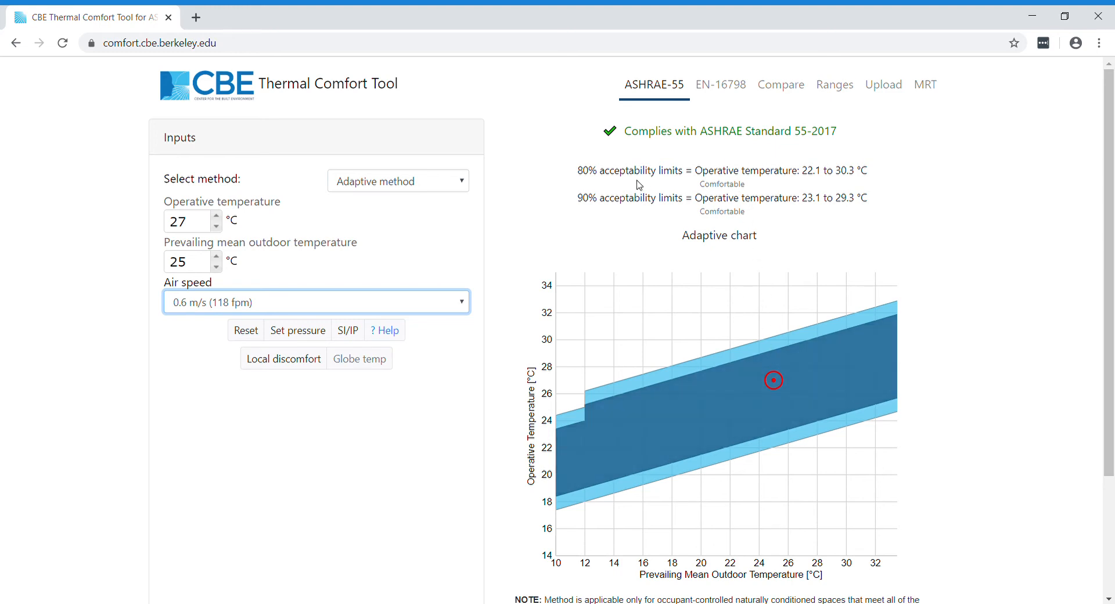
{"action": "mouse_move", "coordinate": [637, 210]}
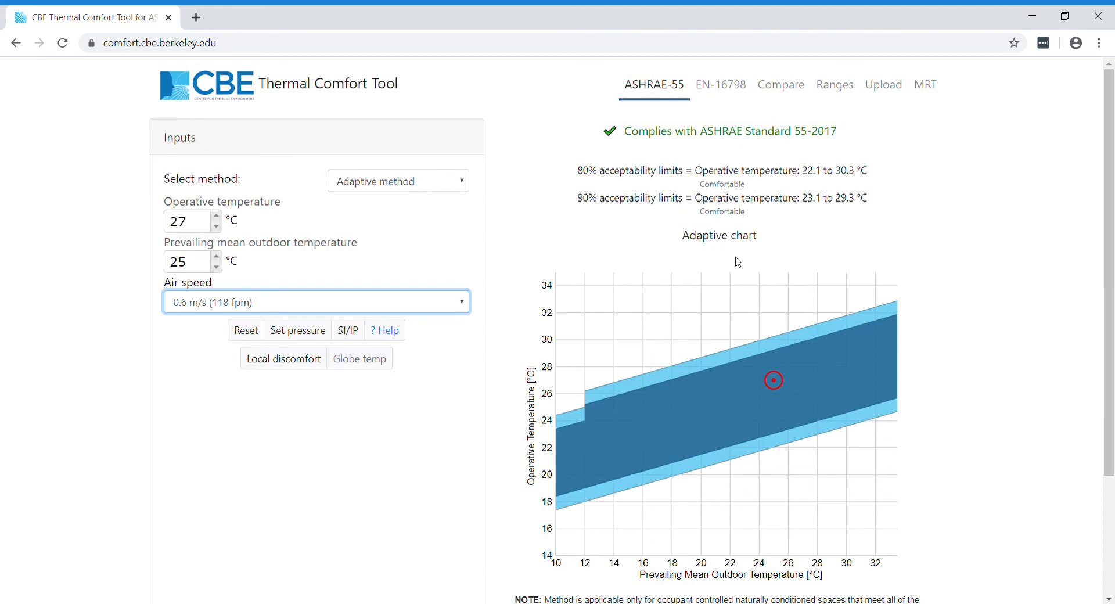
{"action": "mouse_move", "coordinate": [825, 206]}
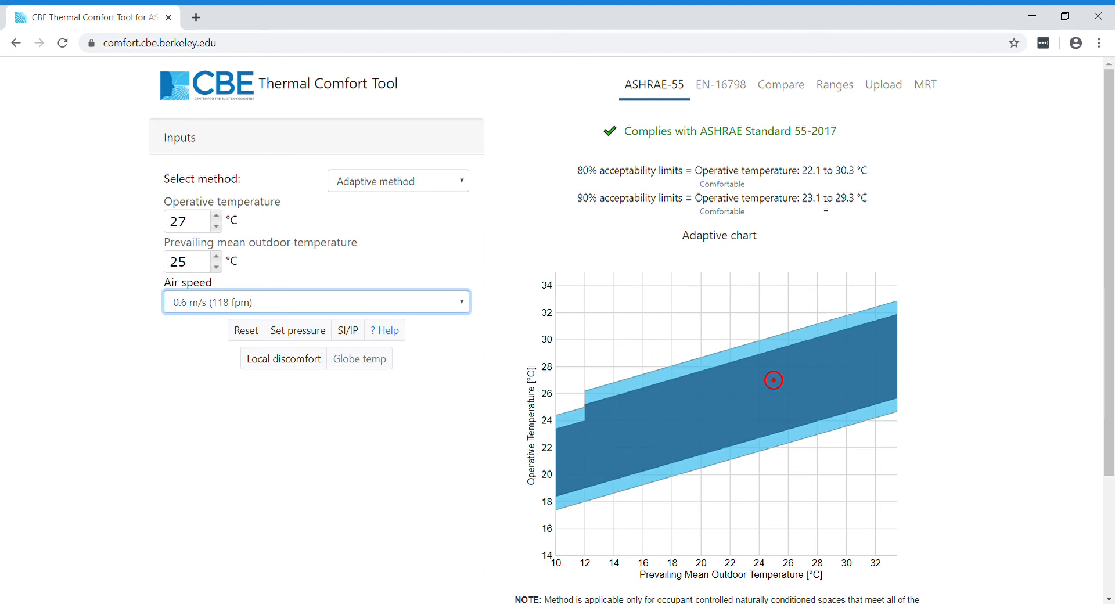
{"action": "mouse_move", "coordinate": [769, 183]}
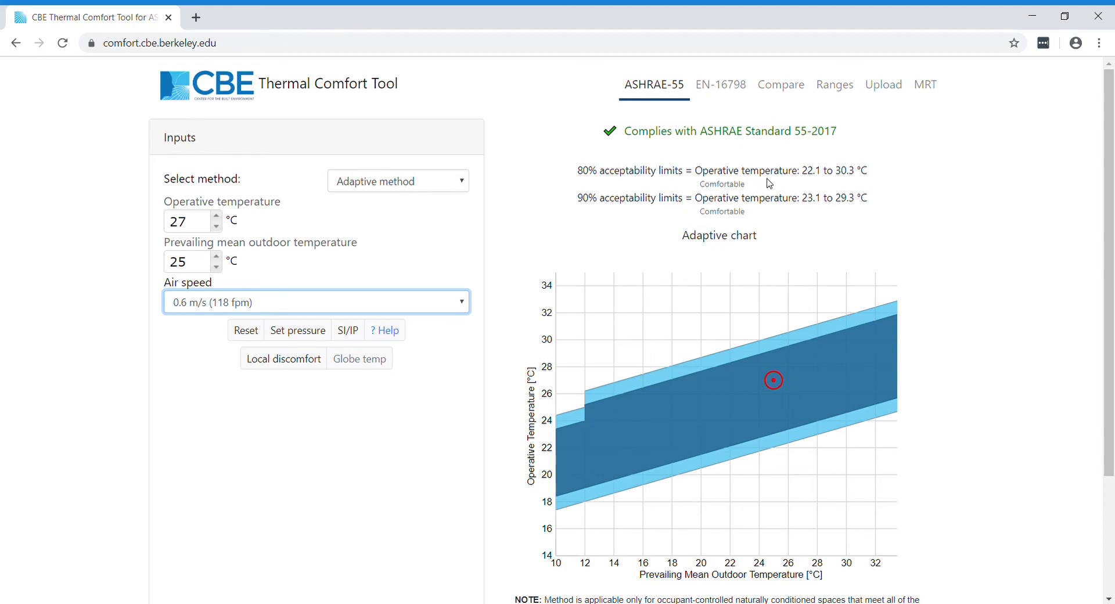
{"action": "mouse_move", "coordinate": [811, 176]}
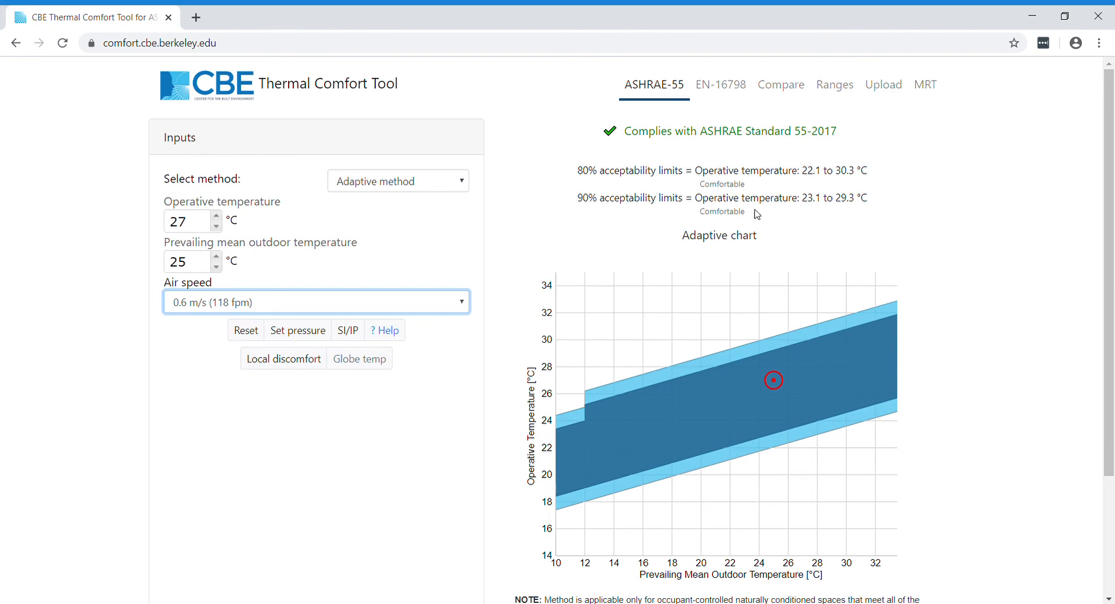
{"action": "mouse_move", "coordinate": [789, 413]}
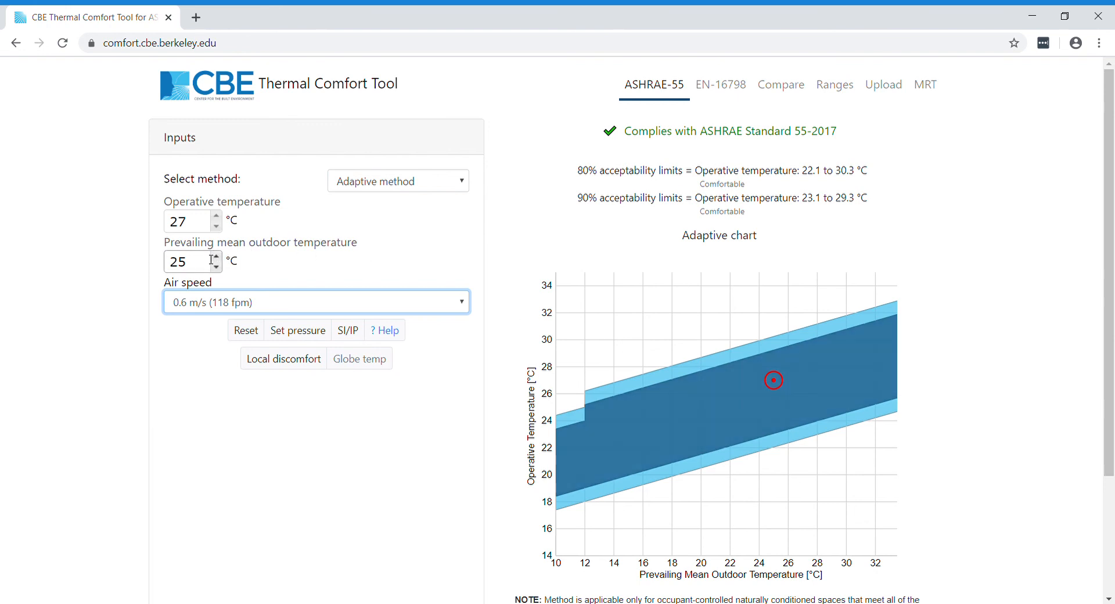
Step: Select air speed 0.3 m/s (59 fpm), restoring upper limits 29.1 and 28.1 °C
{"action": "left_click", "coordinate": [315, 302]}
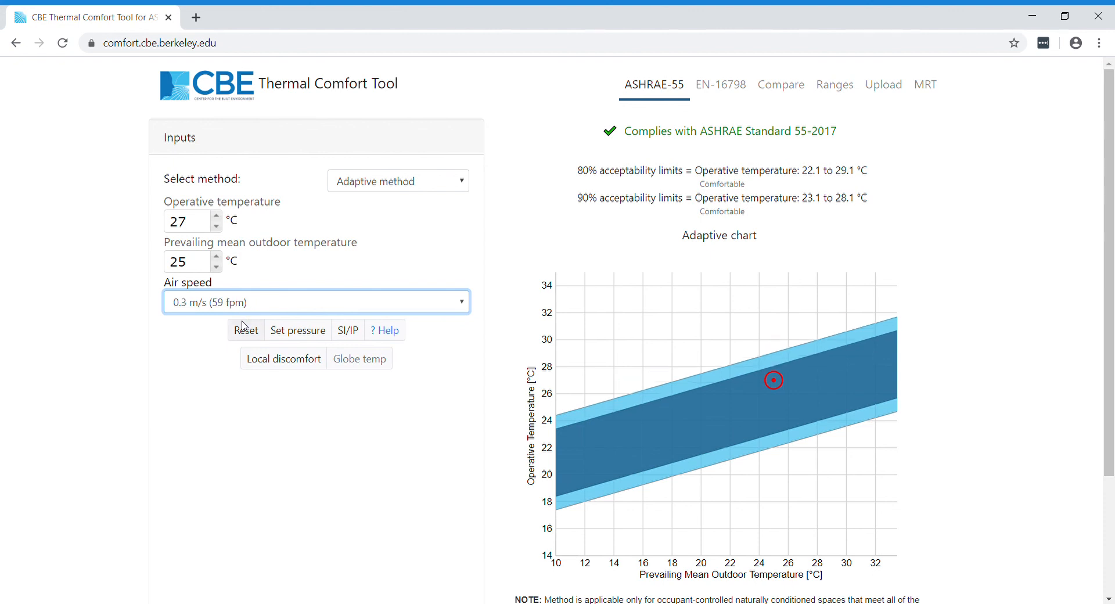
{"action": "mouse_move", "coordinate": [635, 184]}
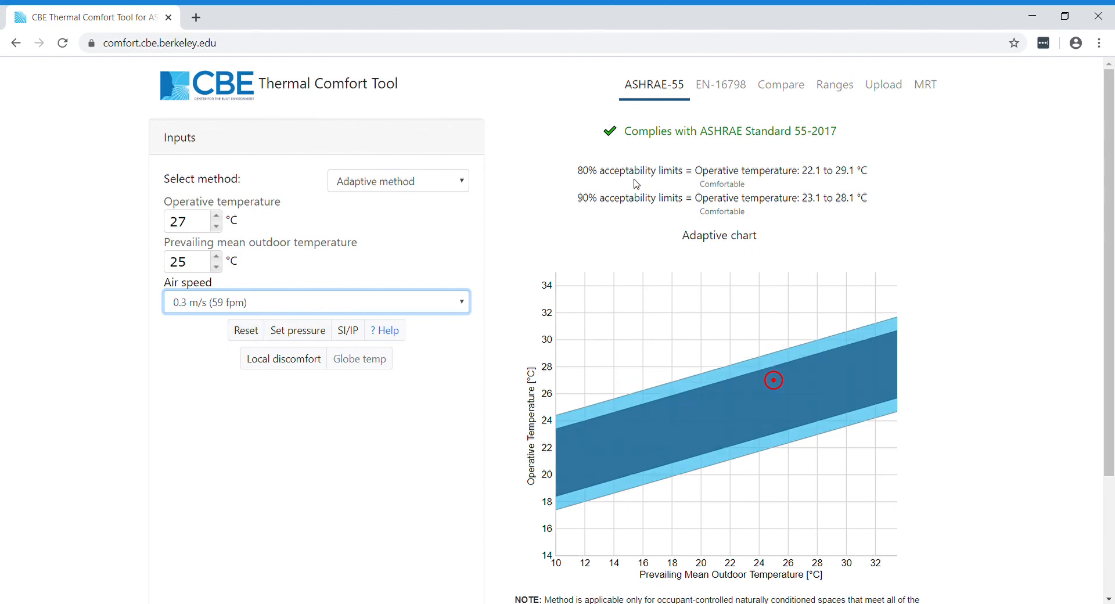
{"action": "mouse_move", "coordinate": [764, 171]}
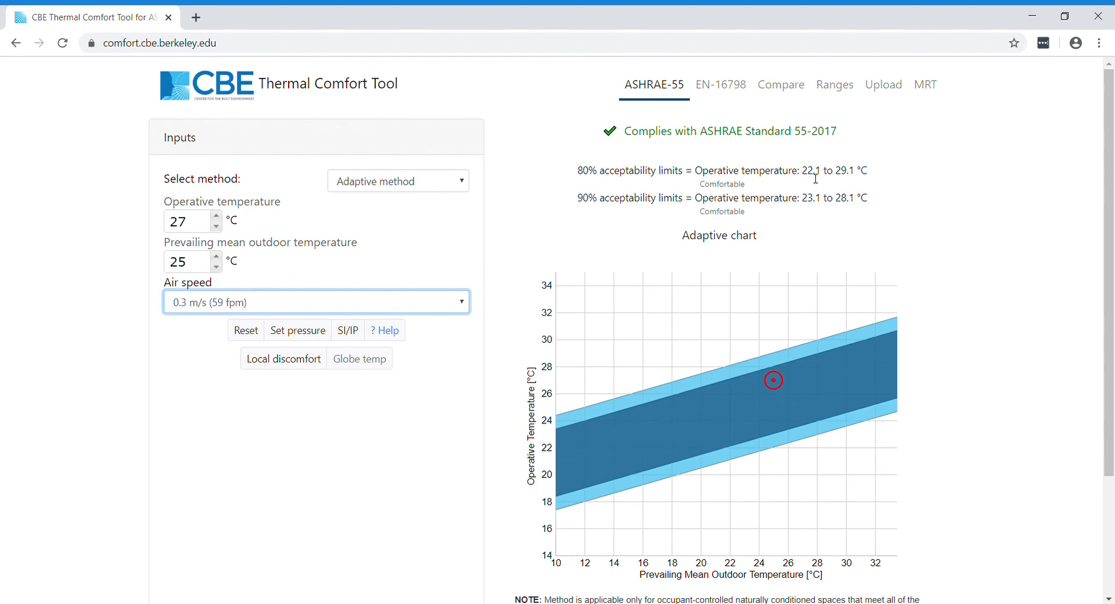
{"action": "mouse_move", "coordinate": [858, 174]}
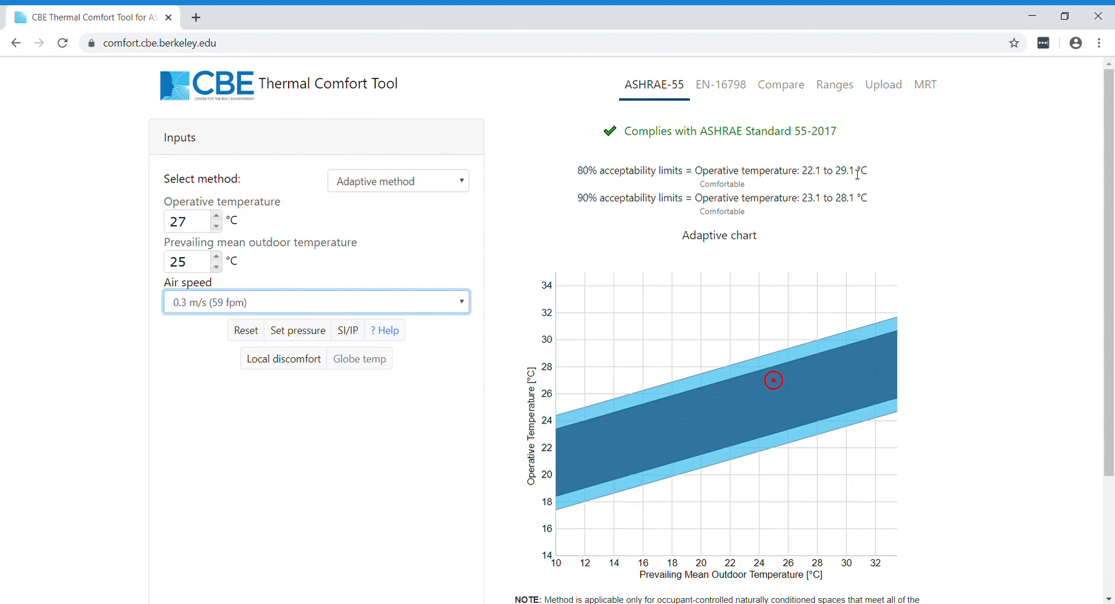
{"action": "scroll", "scroll_direction": "down", "scroll_amount": 3}
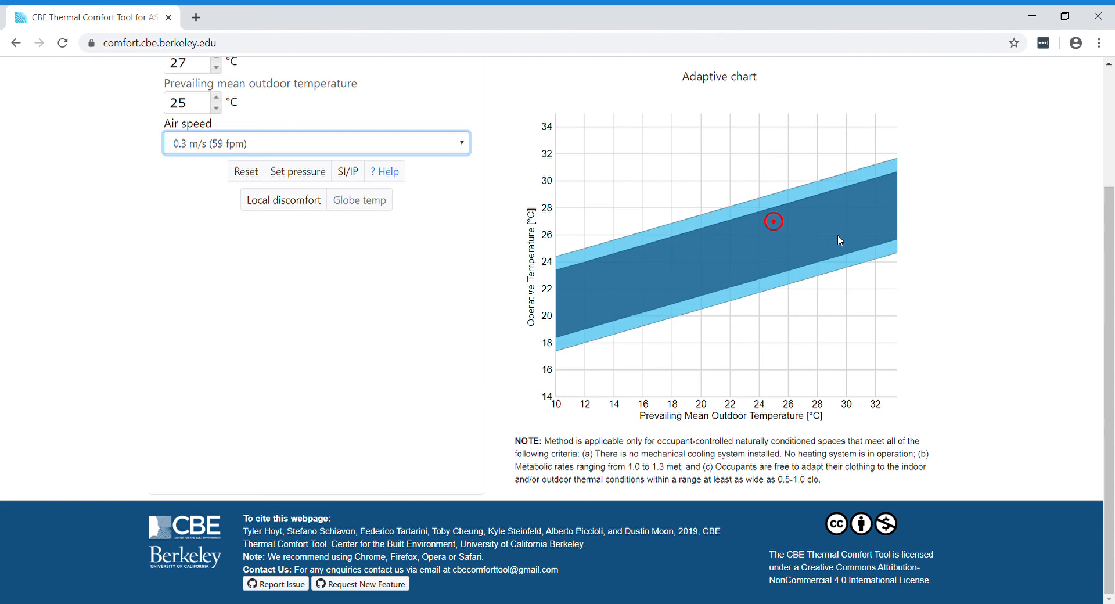
{"action": "mouse_move", "coordinate": [576, 452]}
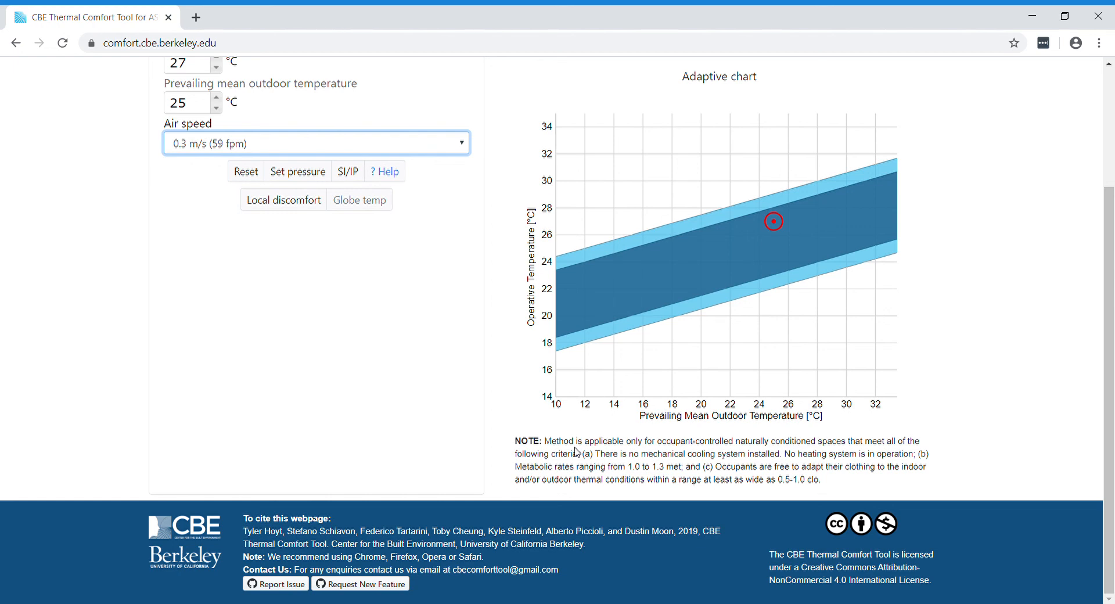
{"action": "mouse_move", "coordinate": [229, 565]}
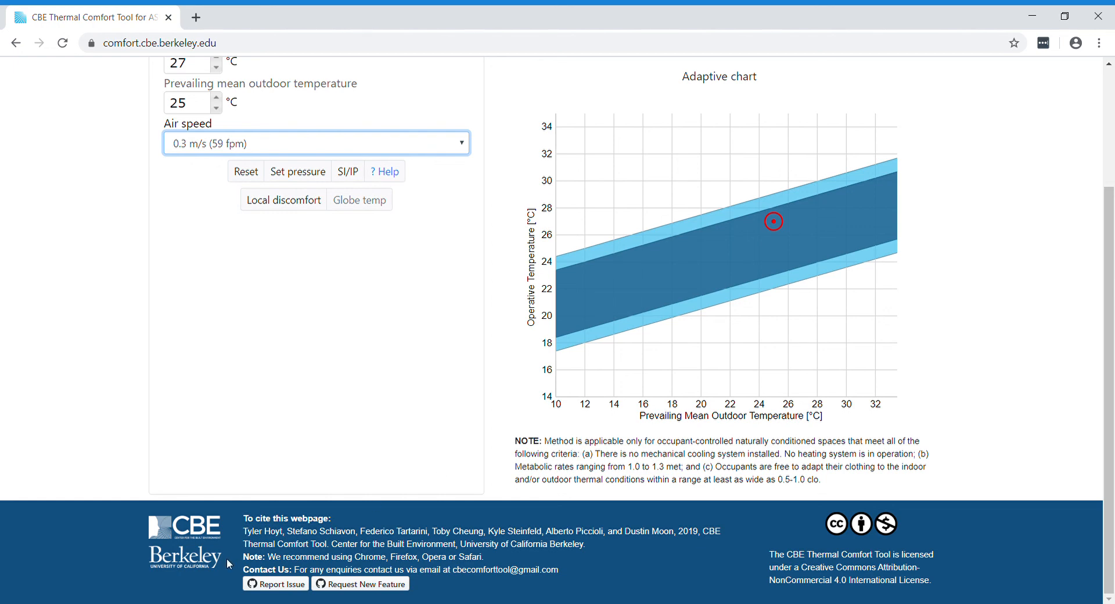
{"action": "mouse_move", "coordinate": [382, 520]}
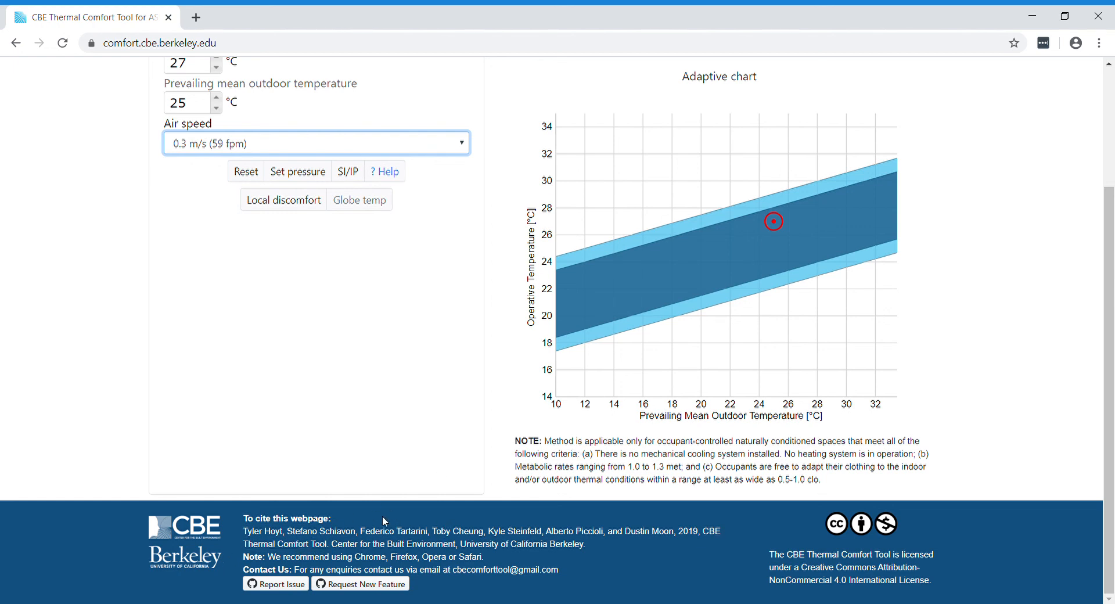
{"action": "mouse_move", "coordinate": [407, 391]}
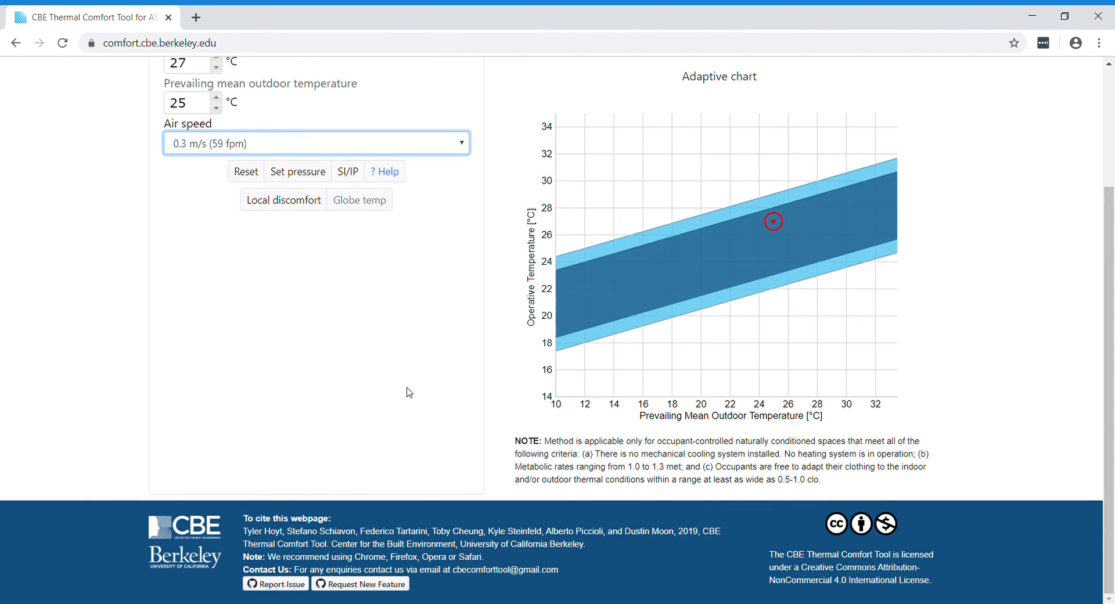
{"action": "mouse_move", "coordinate": [1047, 96]}
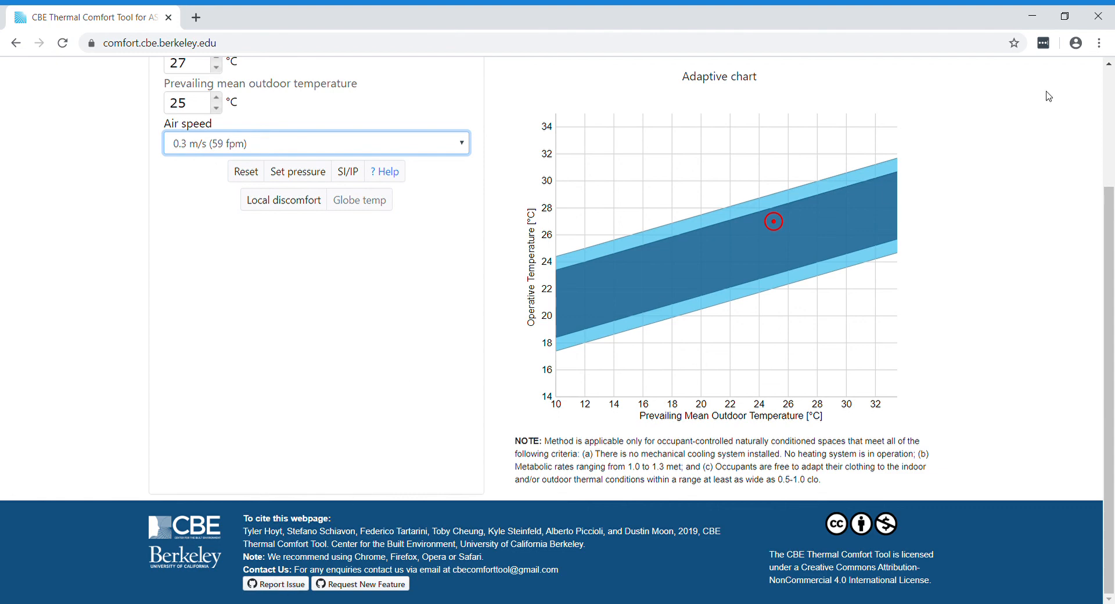